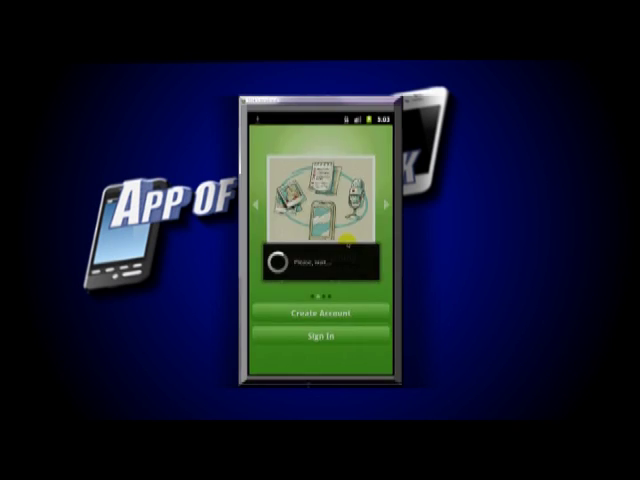
Sign in to the Evernote account and land on the All Notes list
{"action": "left_click", "coordinate": [318, 314]}
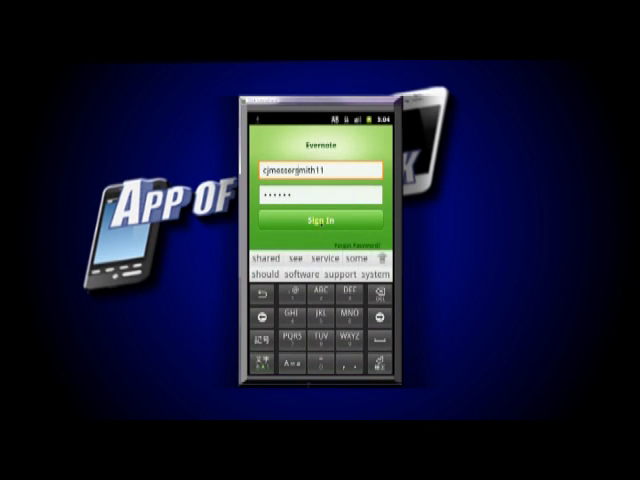
{"action": "left_click", "coordinate": [320, 218]}
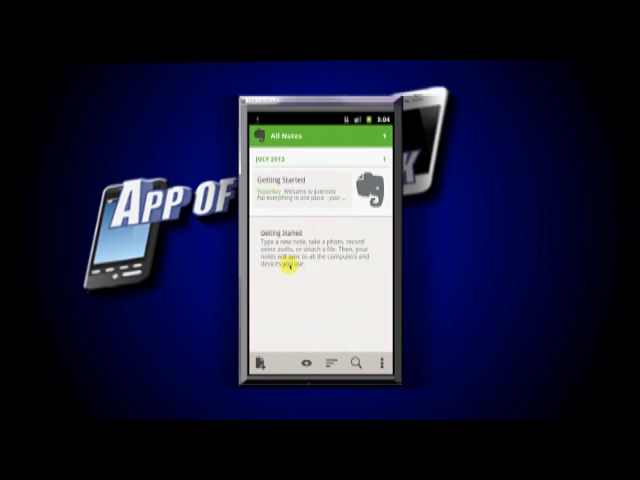
{"action": "mouse_move", "coordinate": [288, 276]}
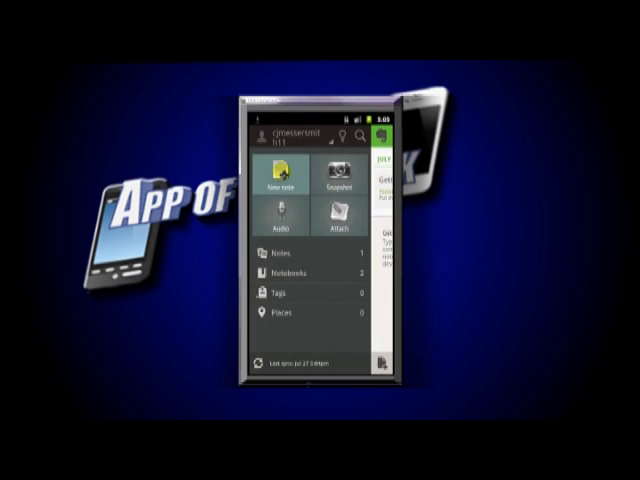
Create a new note titled Groceries and save it
{"action": "left_click", "coordinate": [276, 178]}
{"action": "type", "text": "Groc"}
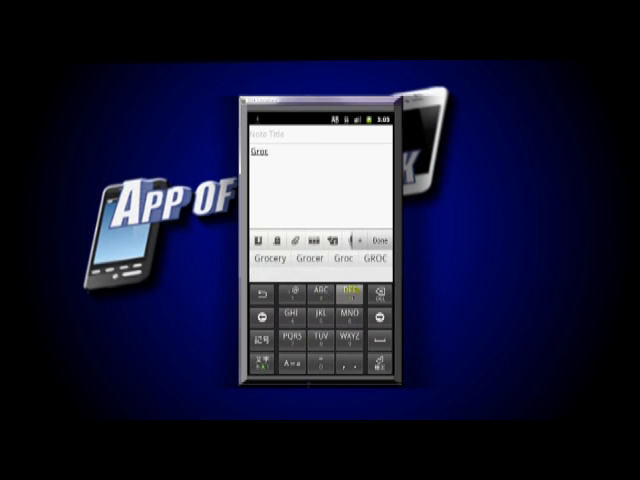
{"action": "left_click", "coordinate": [302, 338]}
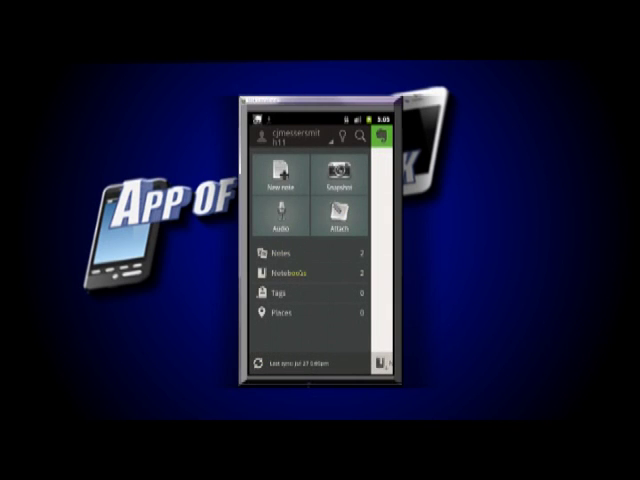
Browse the Notebooks list, then return to All Notes showing Groceries above Getting Started
{"action": "left_click", "coordinate": [280, 272]}
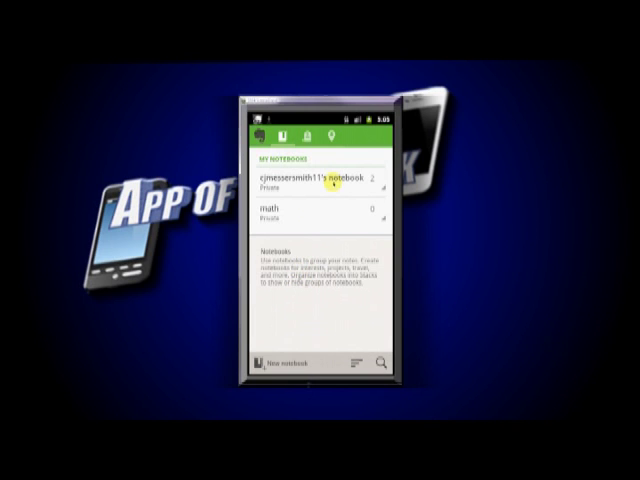
{"action": "left_click", "coordinate": [324, 180]}
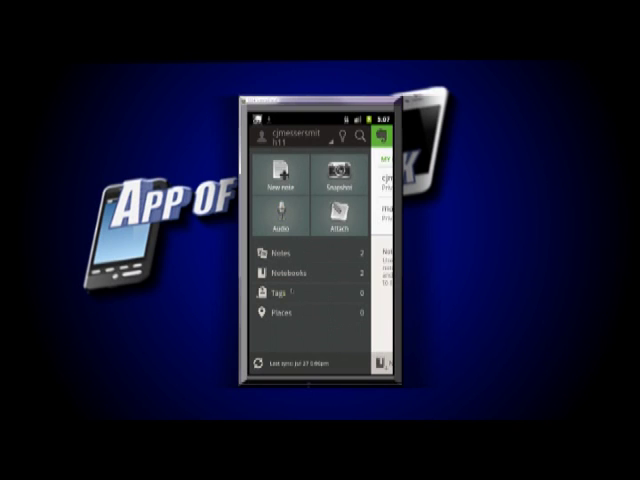
{"action": "left_click", "coordinate": [284, 292]}
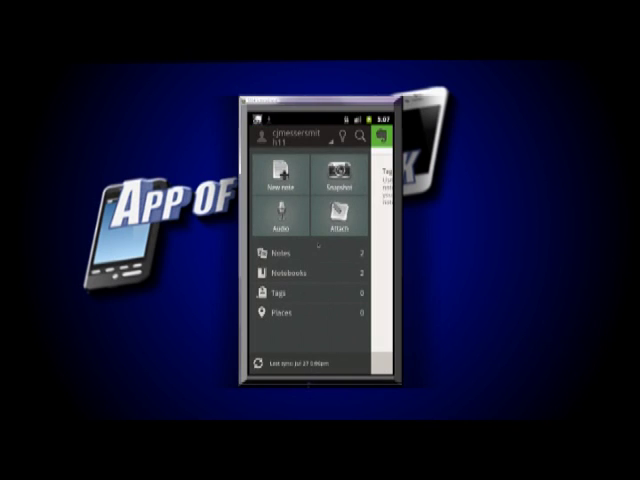
{"action": "left_click", "coordinate": [284, 312]}
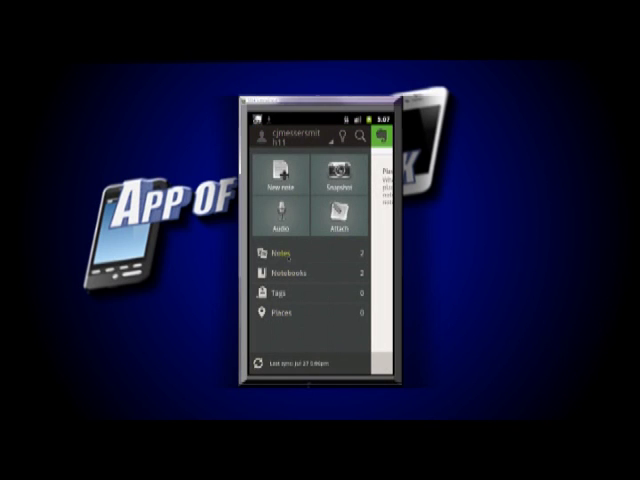
{"action": "left_click", "coordinate": [280, 254]}
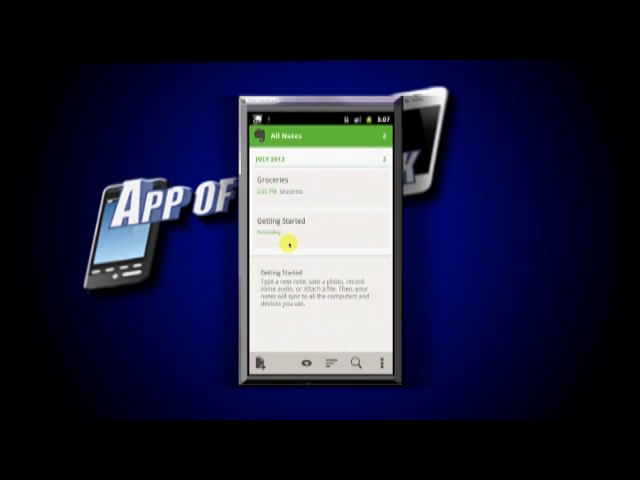
Create and save a News note, then choose a sort order for the notes list
{"action": "left_click", "coordinate": [290, 232]}
{"action": "type", "text": "New"}
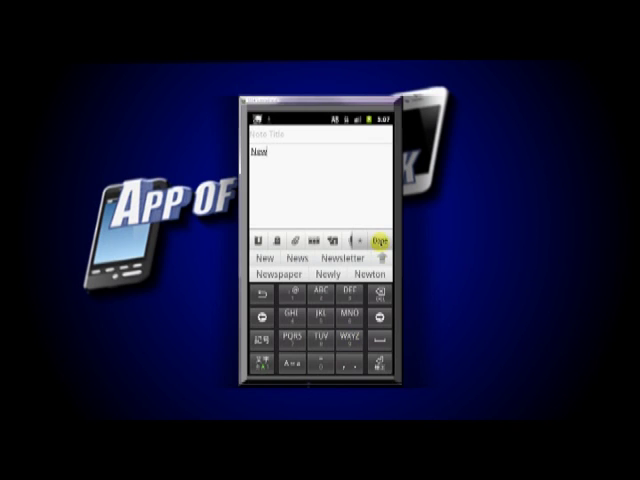
{"action": "left_click", "coordinate": [376, 240]}
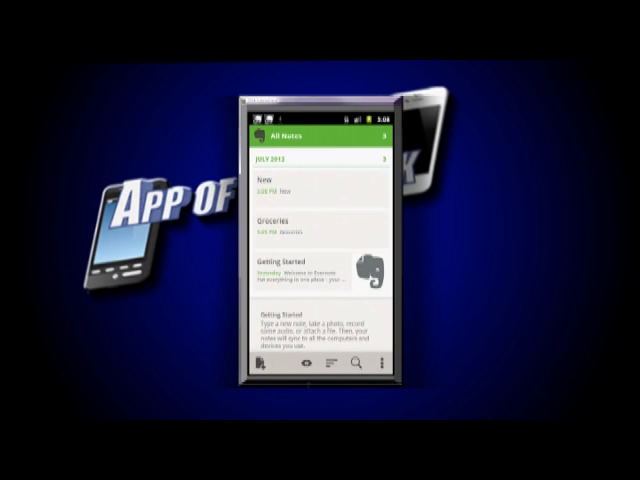
{"action": "left_click", "coordinate": [308, 364]}
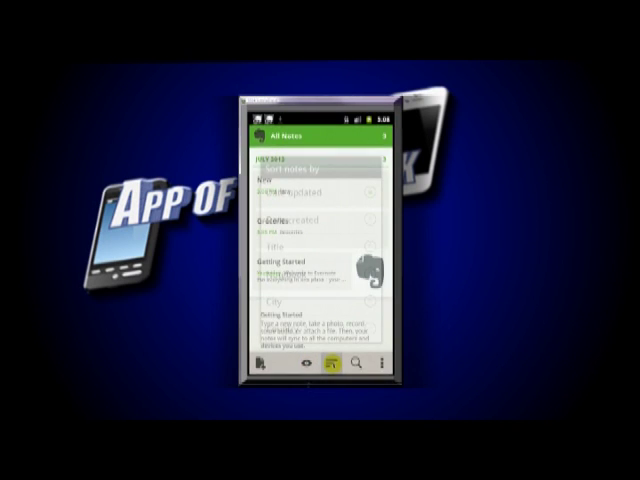
{"action": "left_click", "coordinate": [312, 168]}
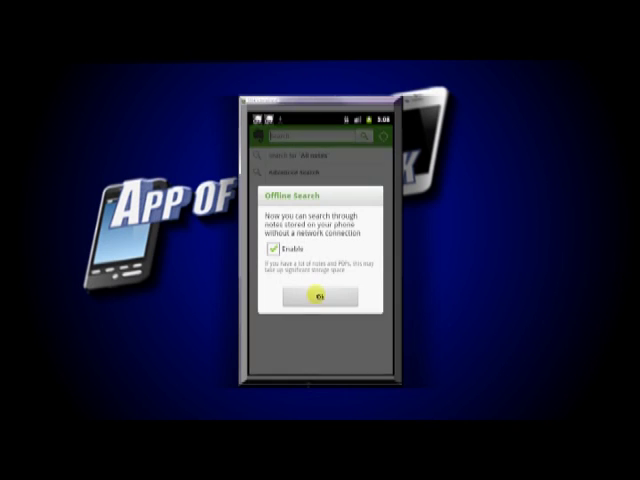
Dismiss the Offline Search notice and enter the search letter 'b'
{"action": "left_click", "coordinate": [320, 300]}
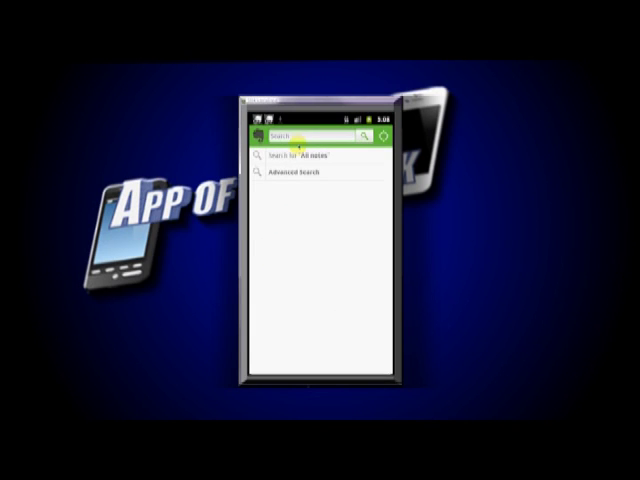
{"action": "type", "text": "b"}
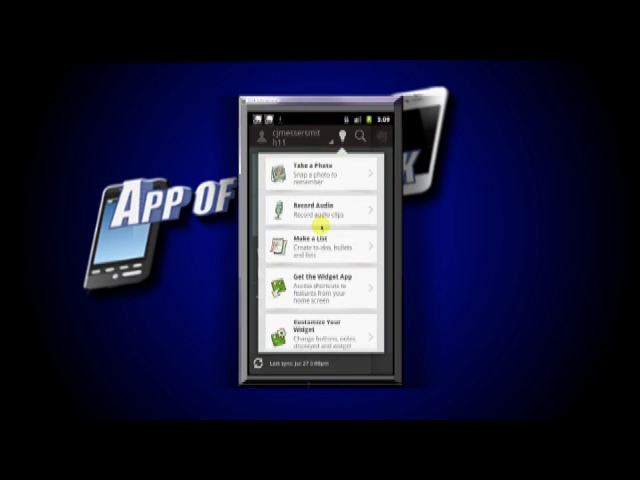
{"action": "mouse_move", "coordinate": [304, 310]}
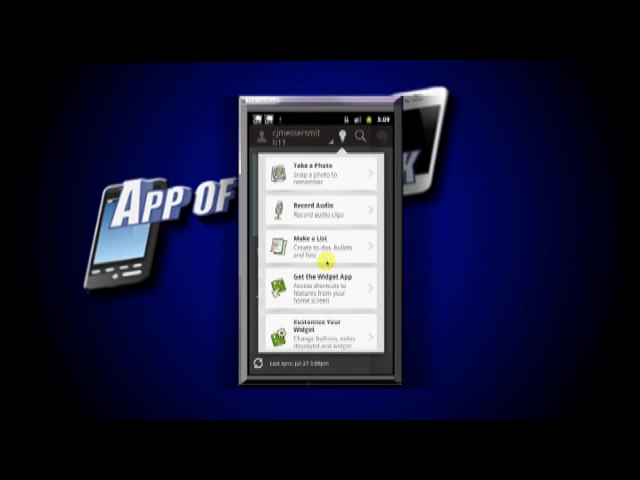
Scroll down the features tips list to Customize Your Widget and Share Notebook
{"action": "scroll", "scroll_direction": "down", "scroll_amount": 3}
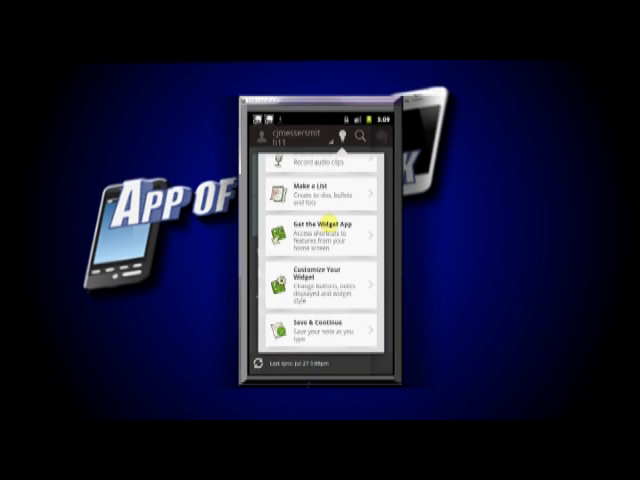
{"action": "scroll", "scroll_direction": "down", "scroll_amount": 3}
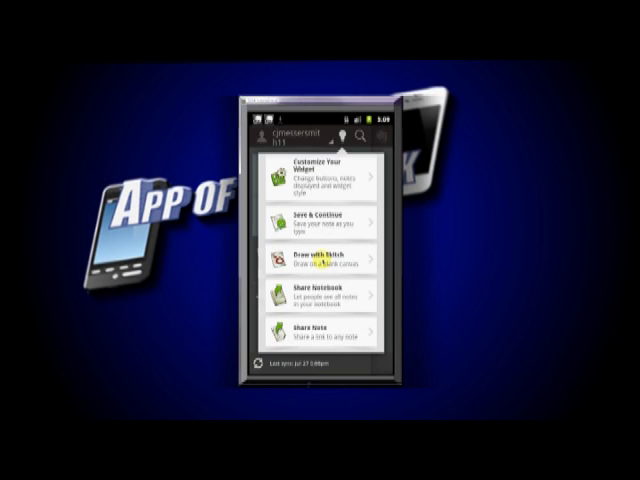
{"action": "mouse_move", "coordinate": [328, 268]}
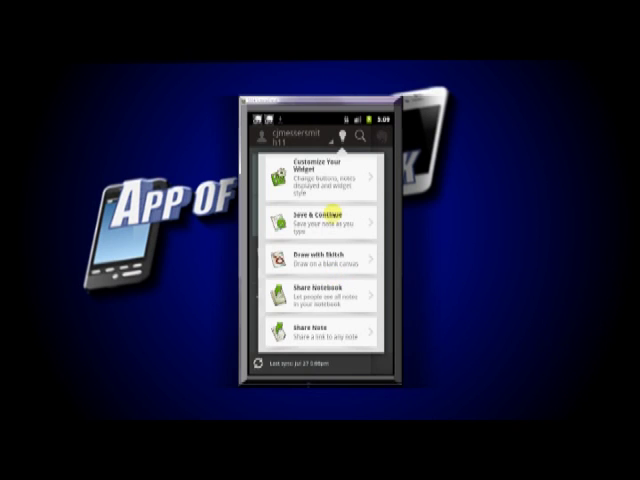
{"action": "mouse_move", "coordinate": [320, 332]}
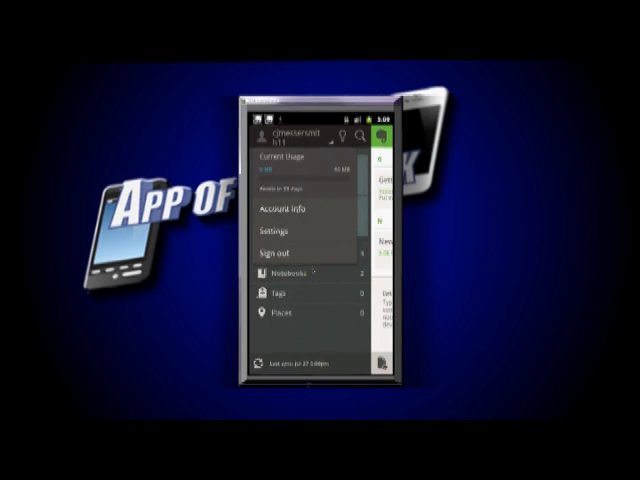
Choose Settings from the account dropdown to reach the Settings screen
{"action": "left_click", "coordinate": [290, 208]}
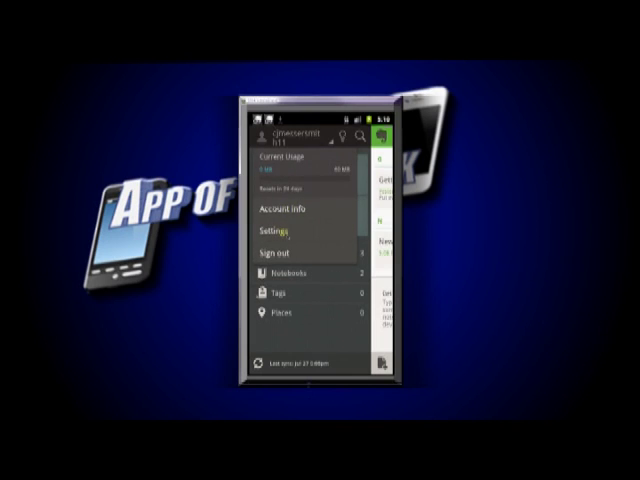
{"action": "left_click", "coordinate": [276, 232]}
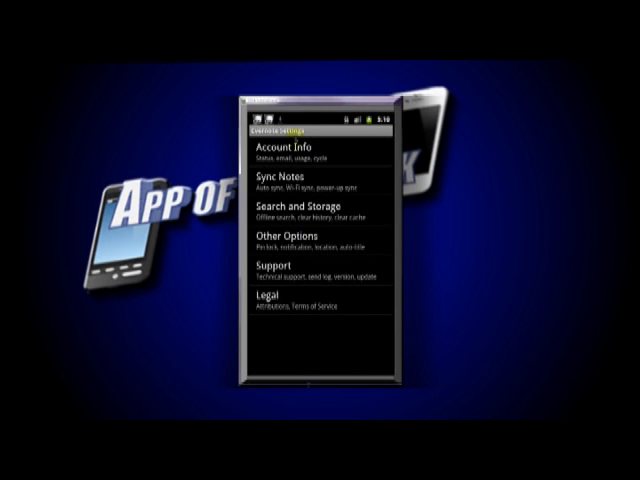